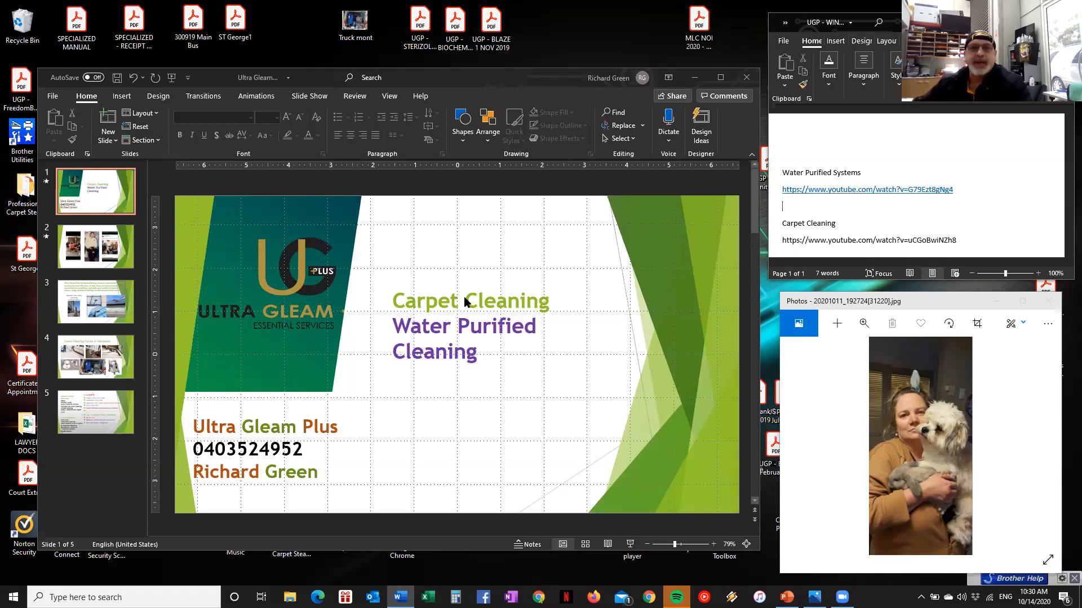
{"action": "mouse_move", "coordinate": [133, 258]}
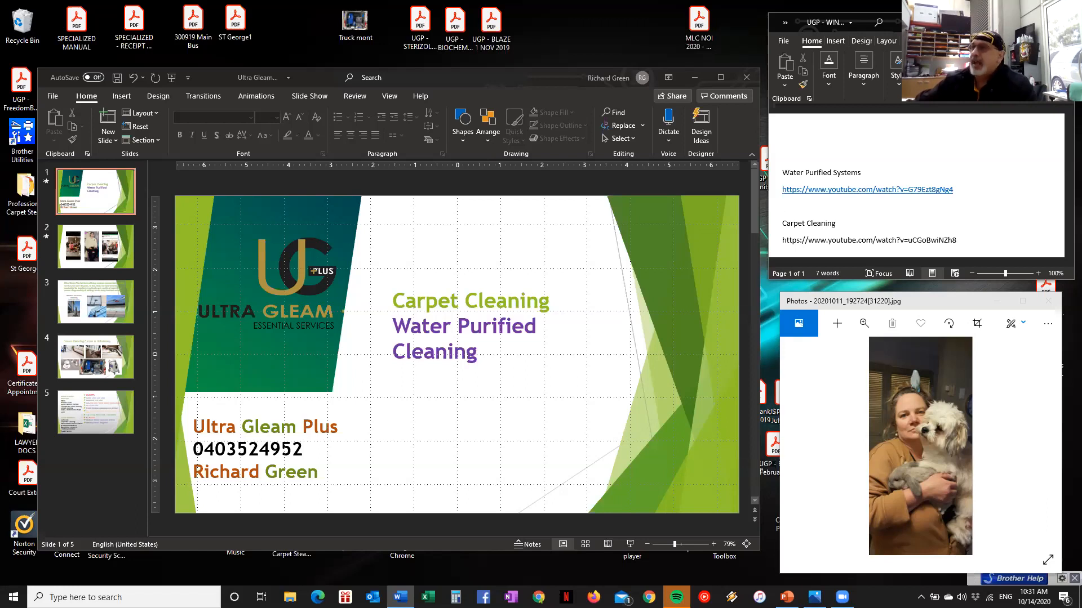
Step: Open slide 2 with the family, vintage portrait and social-media photos, and select the family group photo
{"action": "left_click", "coordinate": [783, 206]}
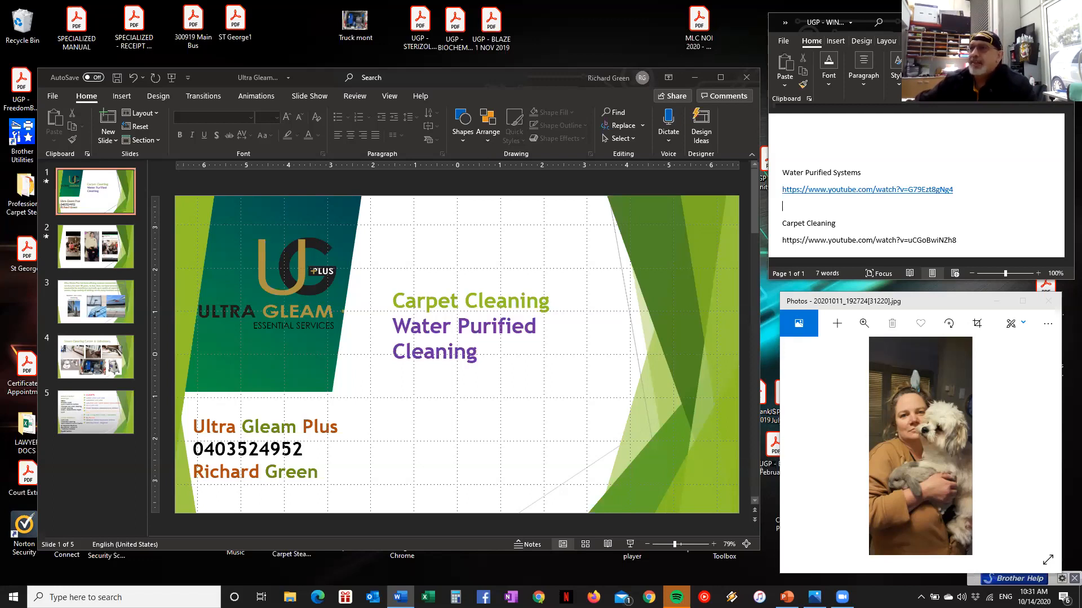
{"action": "left_click", "coordinate": [783, 206]}
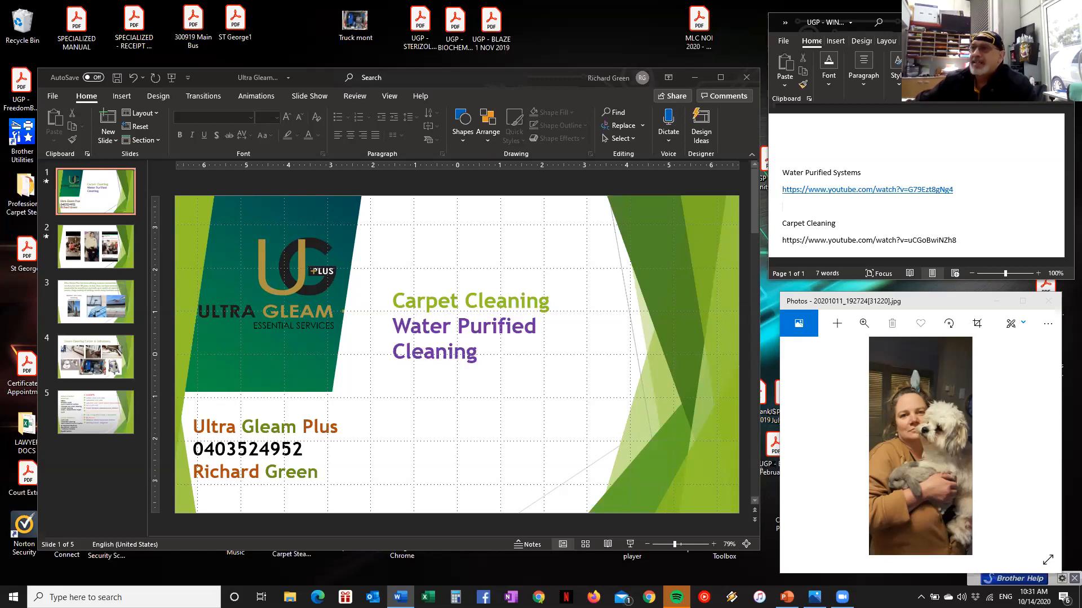
{"action": "left_click", "coordinate": [783, 205]}
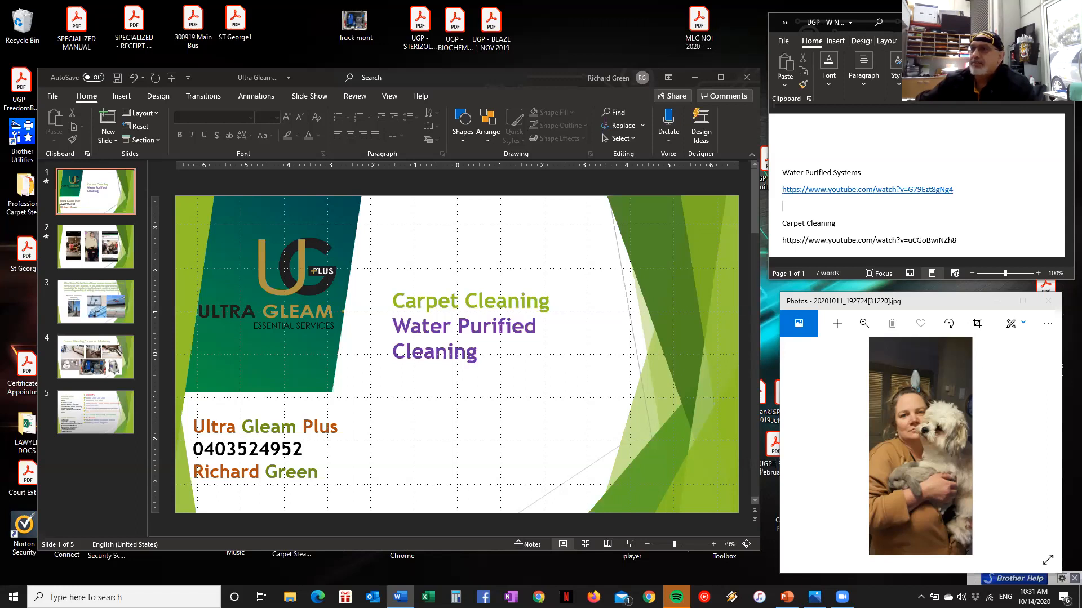
{"action": "left_click", "coordinate": [783, 206]}
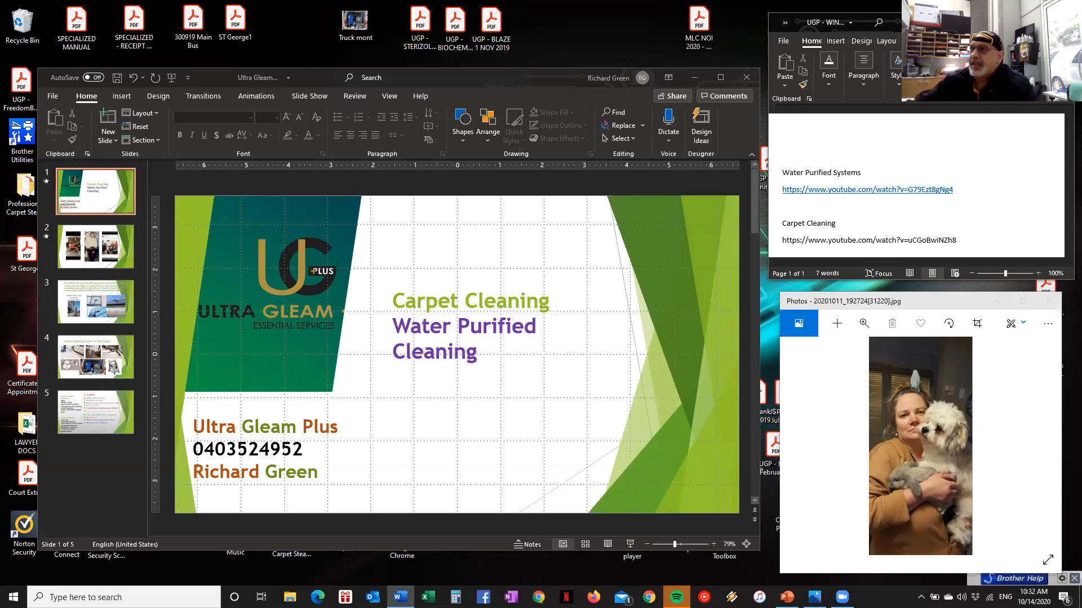
{"action": "left_click", "coordinate": [783, 206]}
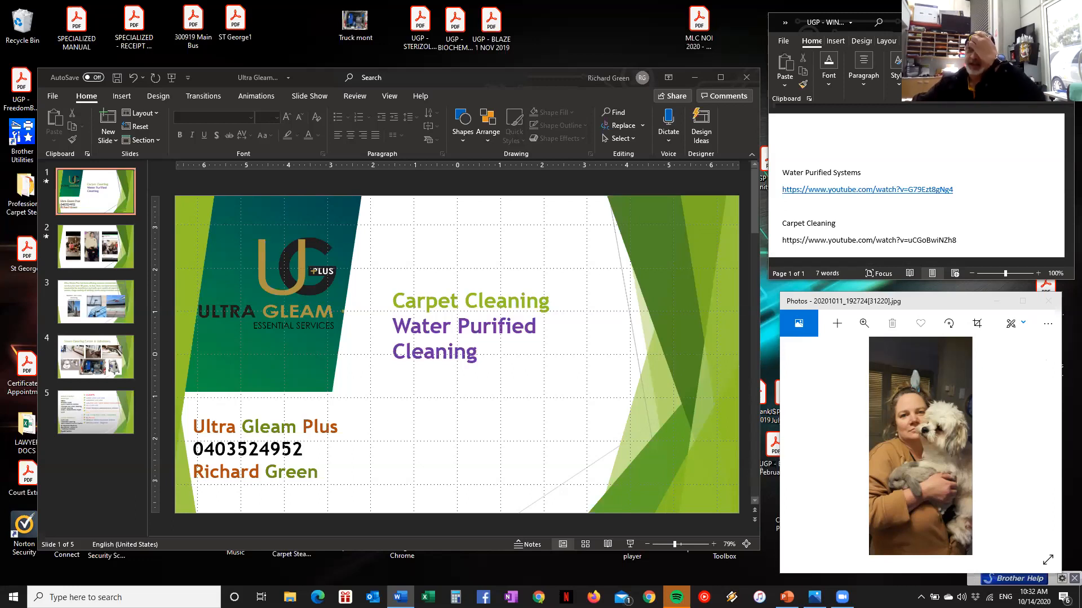
{"action": "left_click", "coordinate": [782, 205]}
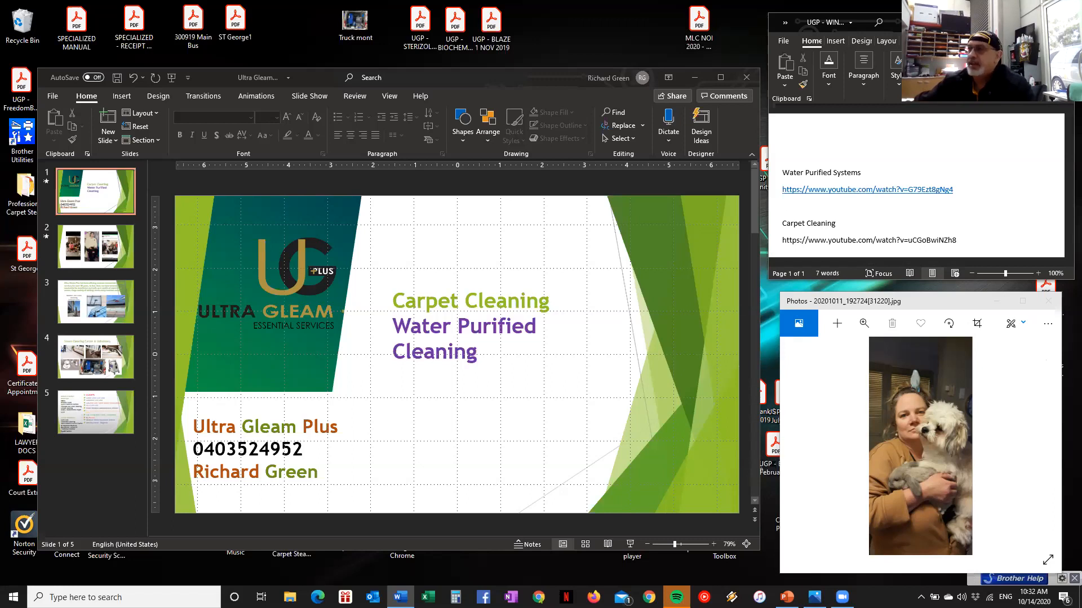
{"action": "left_click", "coordinate": [781, 206]}
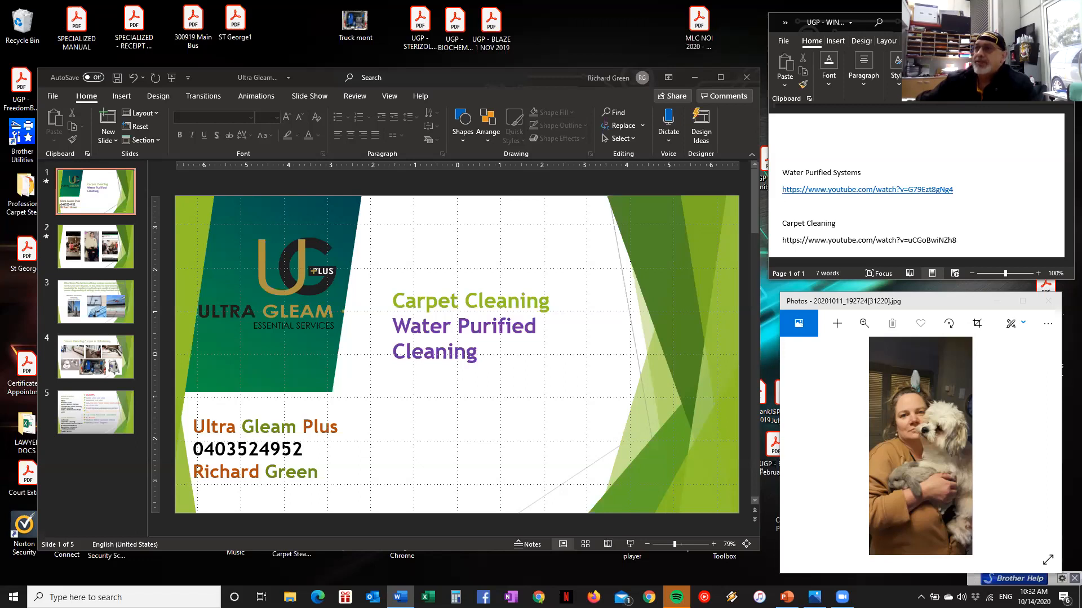
{"action": "left_click", "coordinate": [781, 206]}
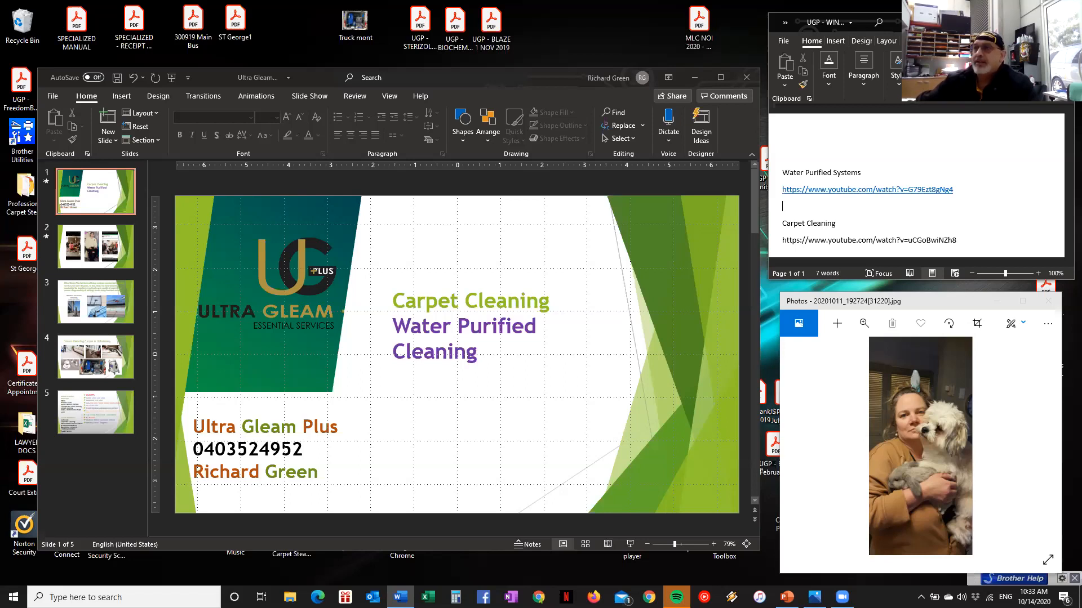
{"action": "mouse_move", "coordinate": [73, 246]}
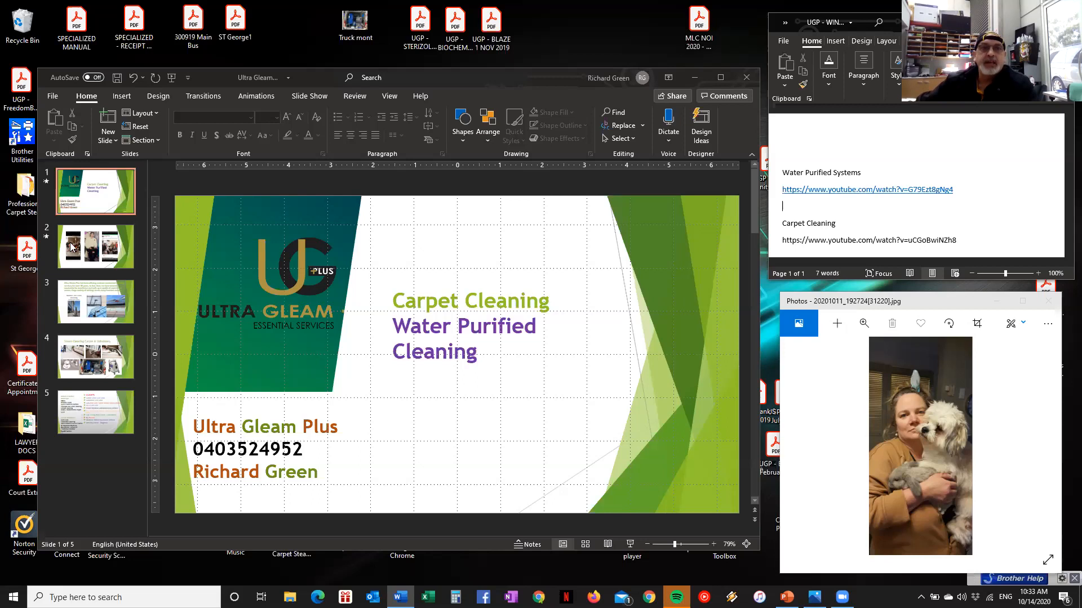
{"action": "mouse_move", "coordinate": [96, 245]}
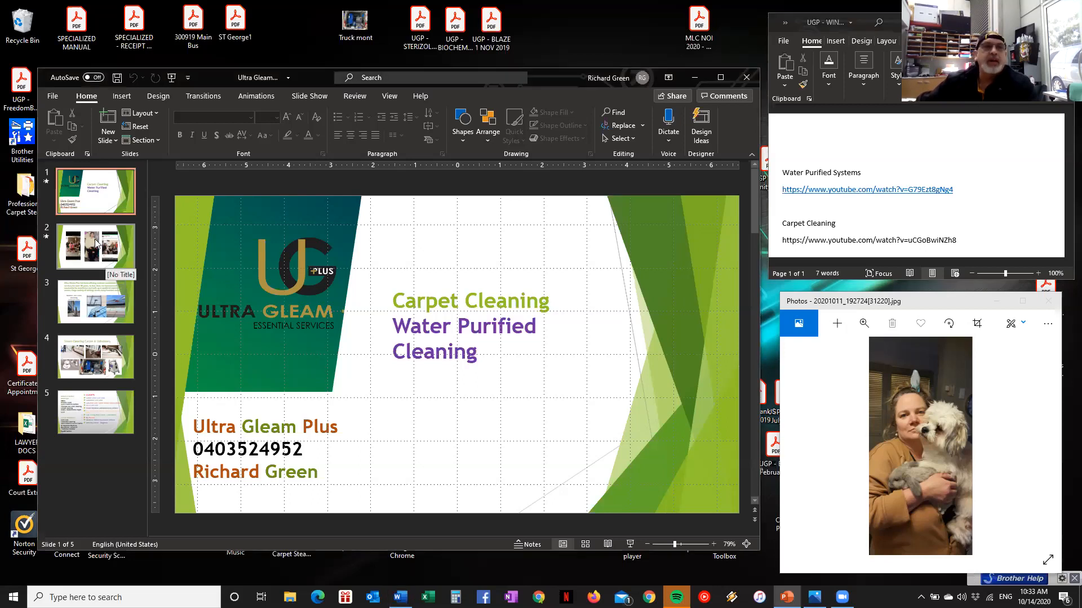
{"action": "left_click", "coordinate": [95, 246]}
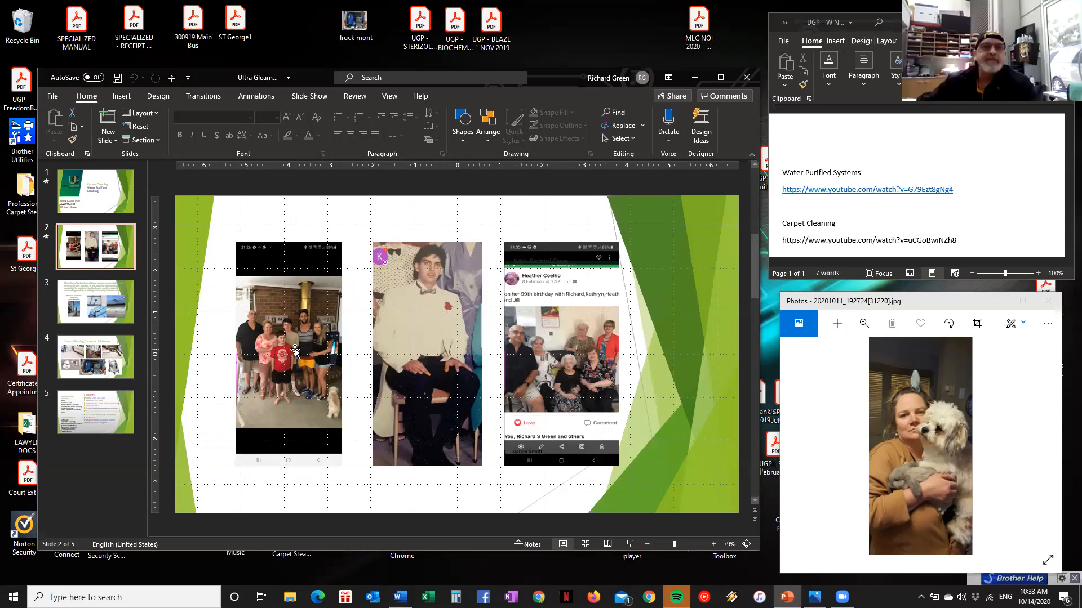
{"action": "left_click", "coordinate": [288, 351]}
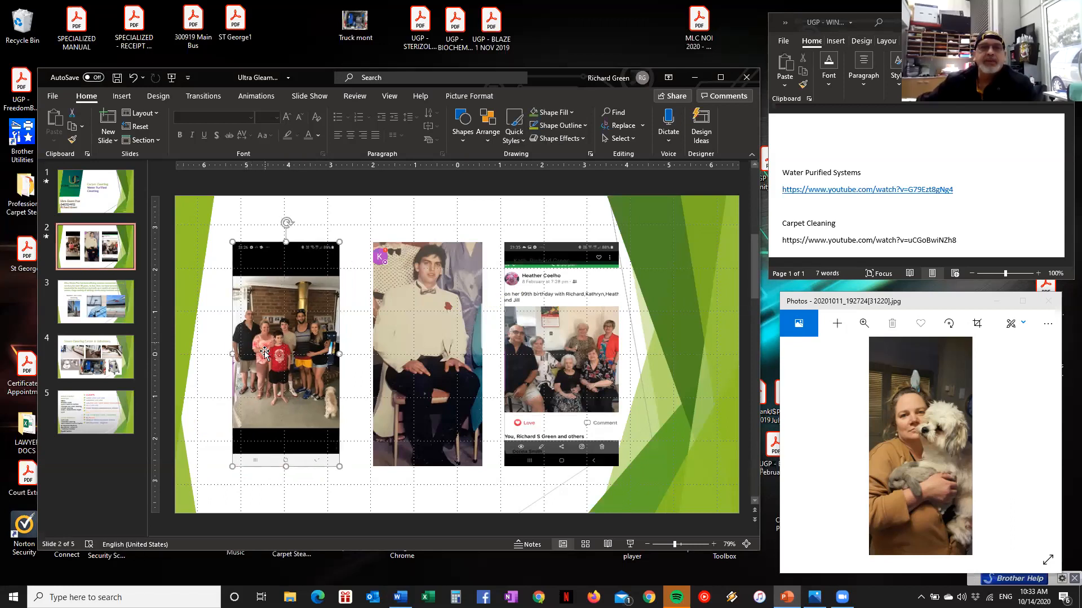
{"action": "mouse_move", "coordinate": [282, 378]}
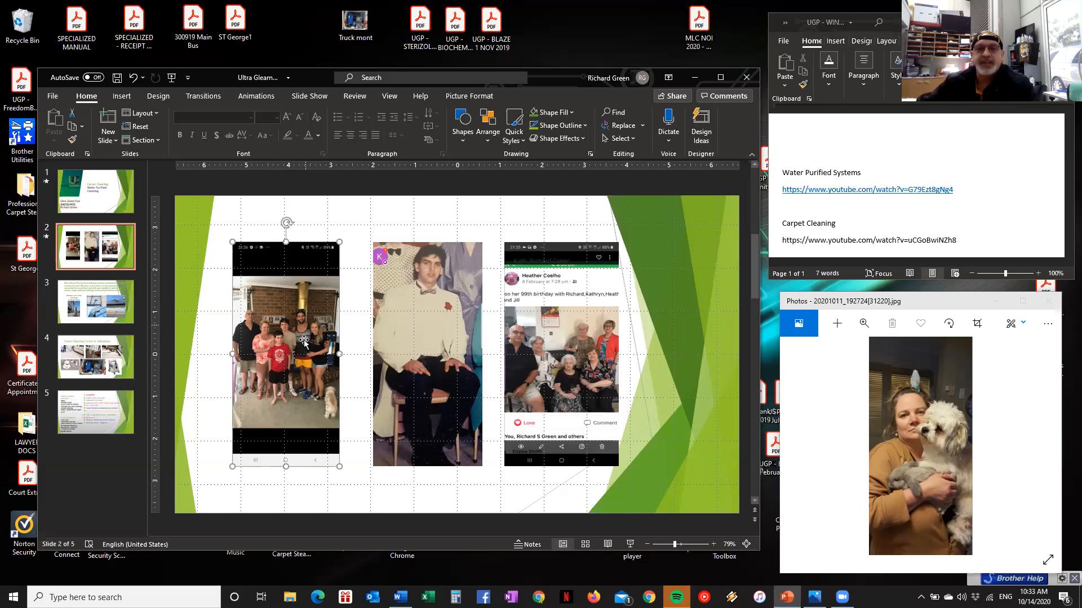
{"action": "mouse_move", "coordinate": [442, 297]}
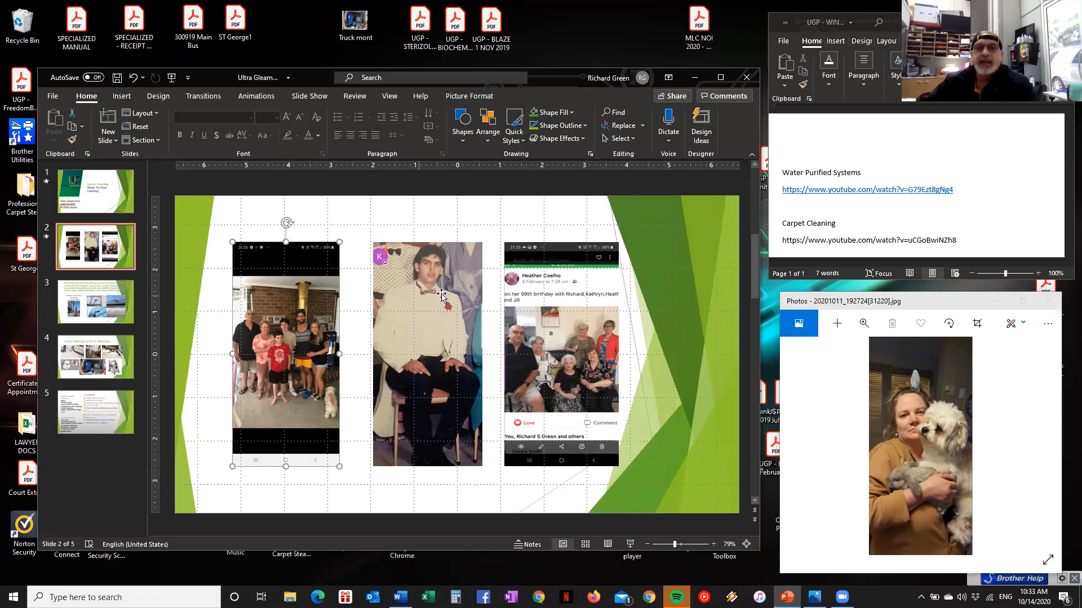
{"action": "mouse_move", "coordinate": [433, 316]}
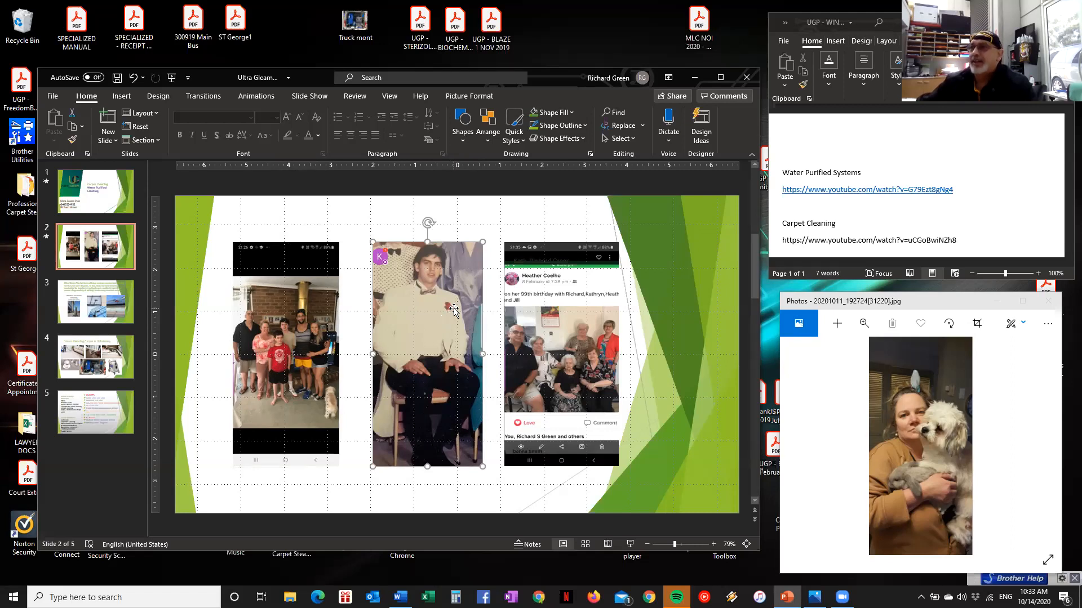
{"action": "mouse_move", "coordinate": [450, 326]}
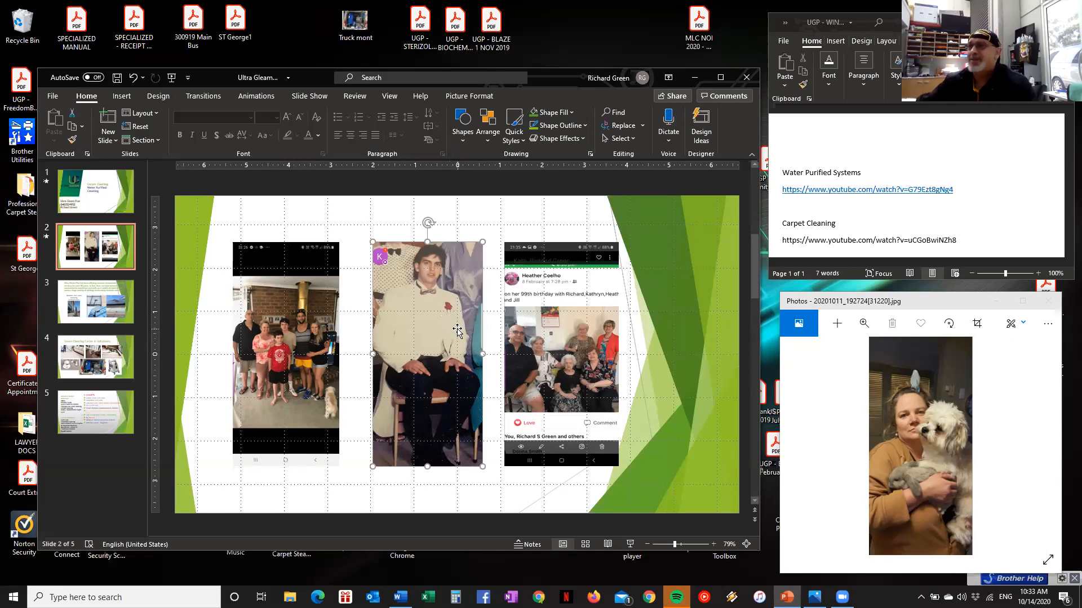
{"action": "mouse_move", "coordinate": [478, 338]}
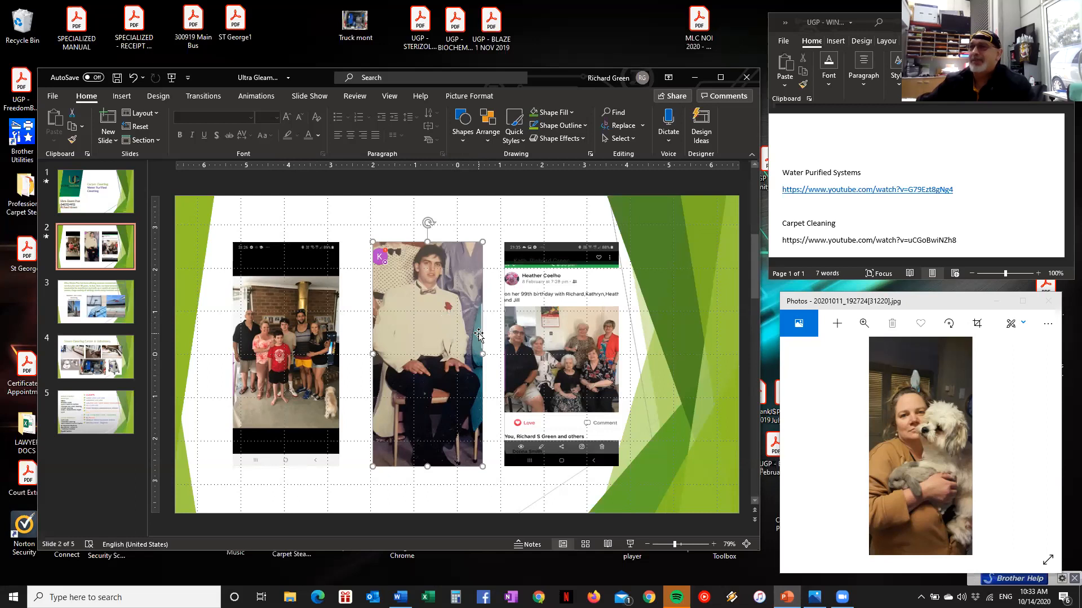
{"action": "mouse_move", "coordinate": [557, 357]}
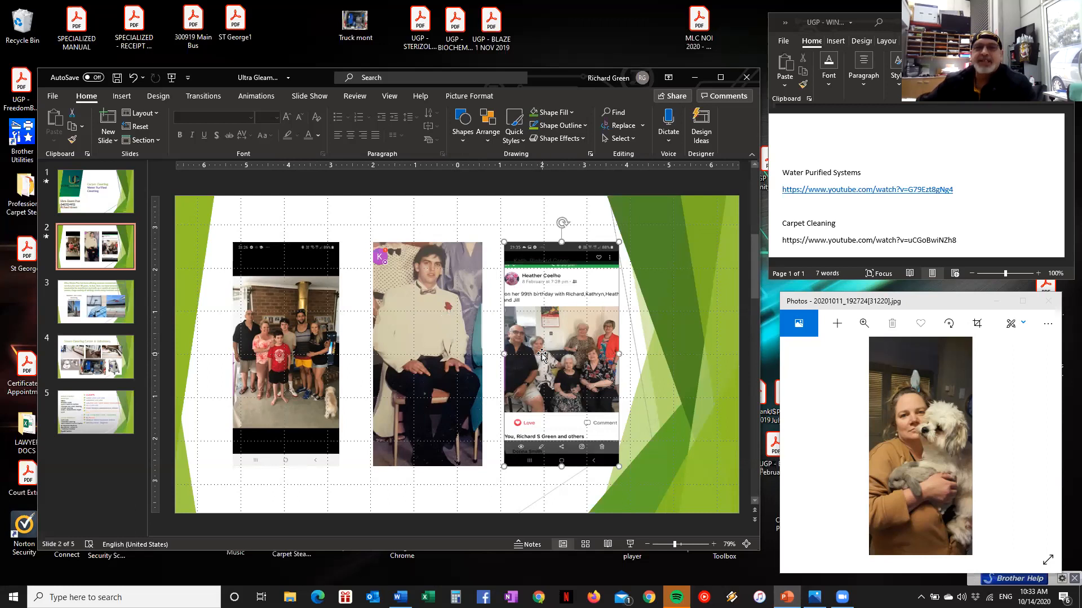
{"action": "mouse_move", "coordinate": [612, 369]}
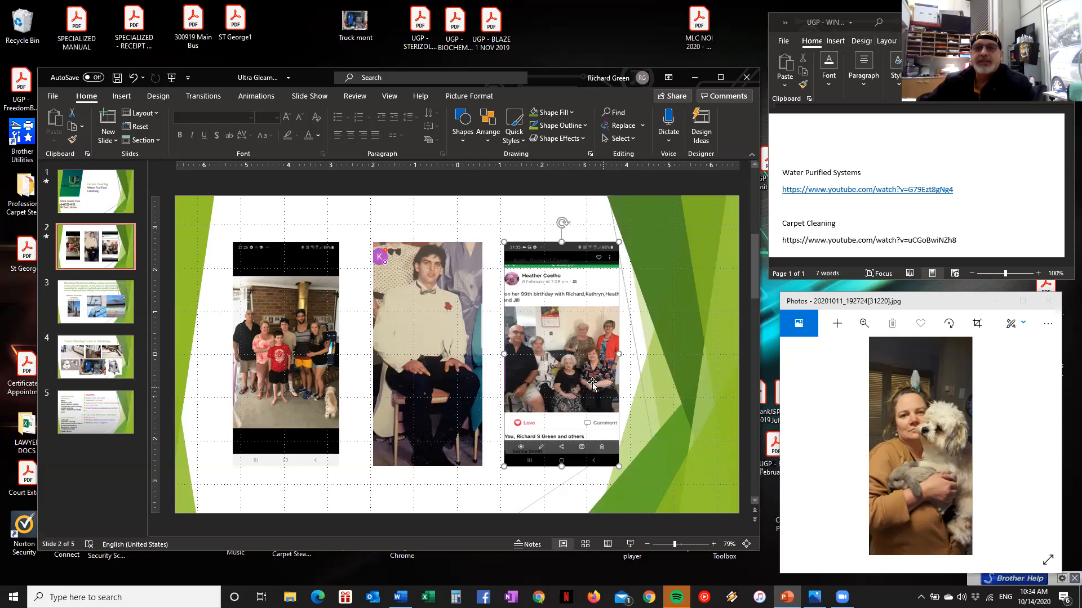
{"action": "mouse_move", "coordinate": [569, 394]}
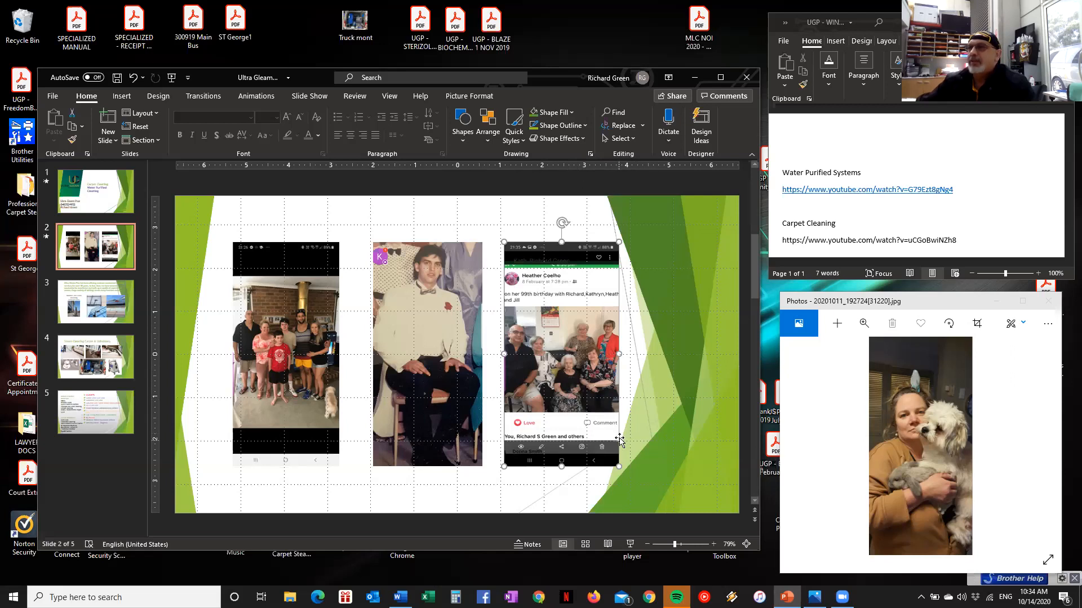
{"action": "mouse_move", "coordinate": [573, 379]}
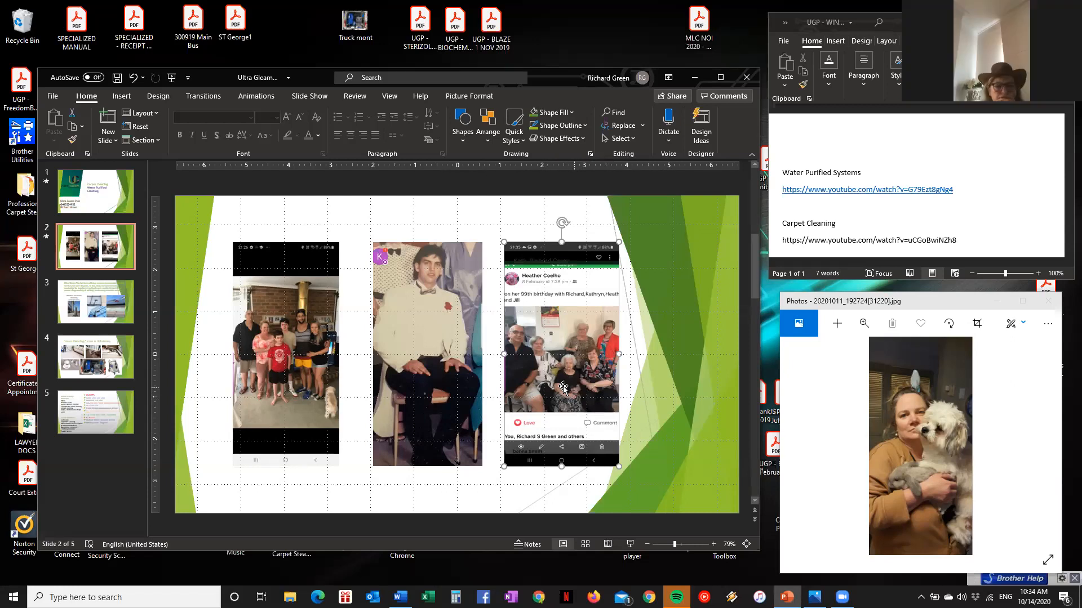
{"action": "mouse_move", "coordinate": [538, 362]}
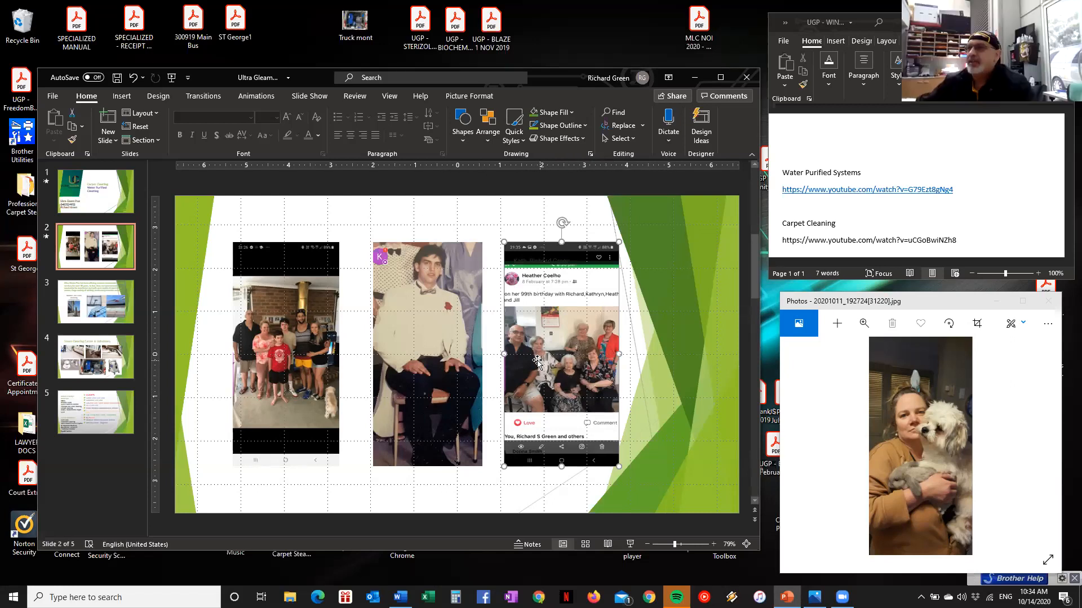
{"action": "mouse_move", "coordinate": [595, 488]}
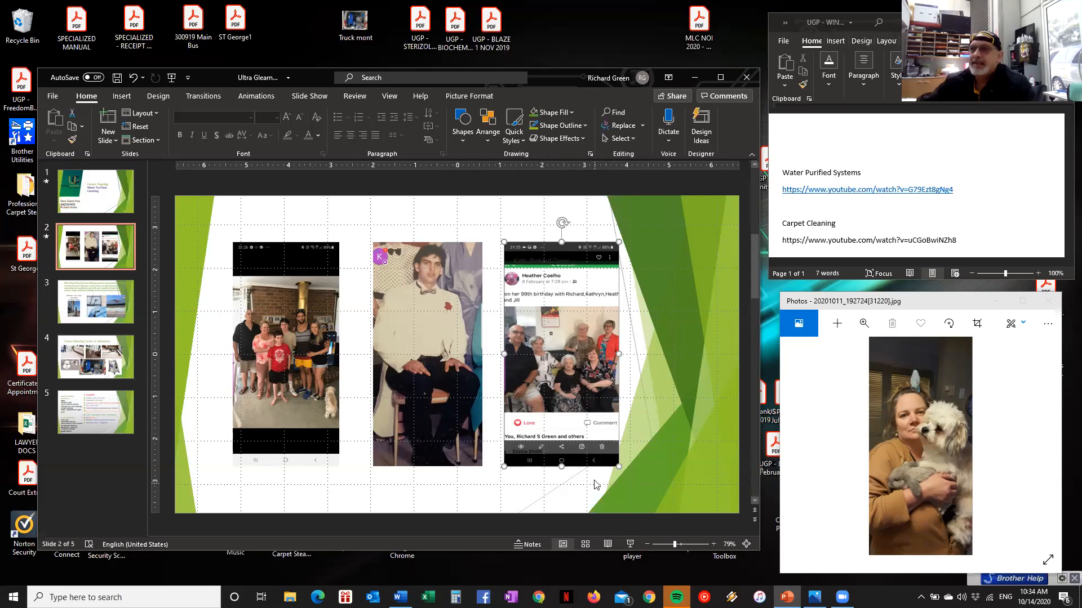
{"action": "mouse_move", "coordinate": [562, 377]}
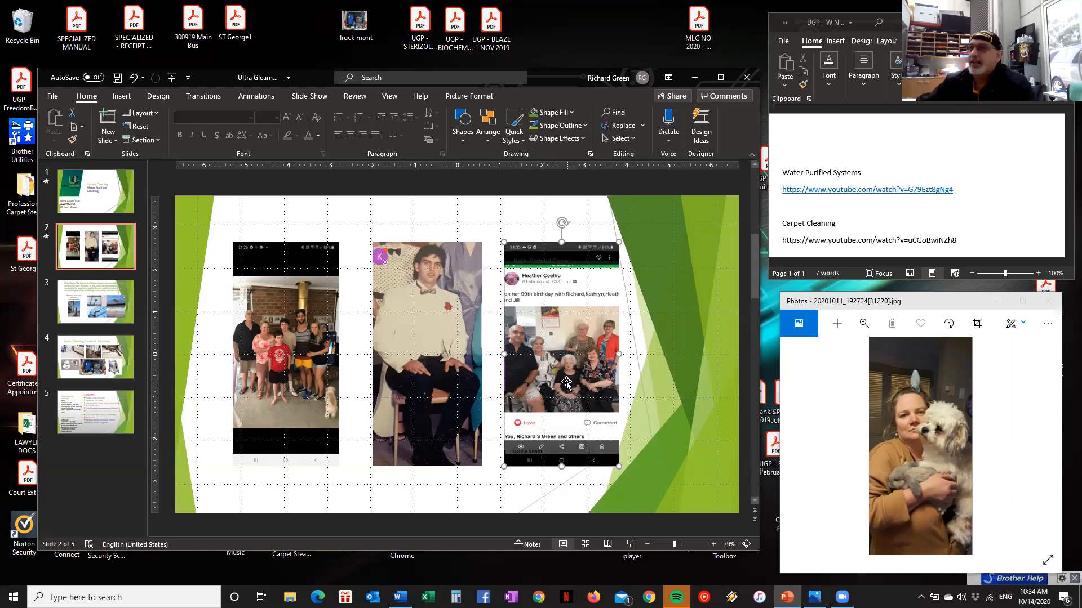
{"action": "mouse_move", "coordinate": [565, 382]}
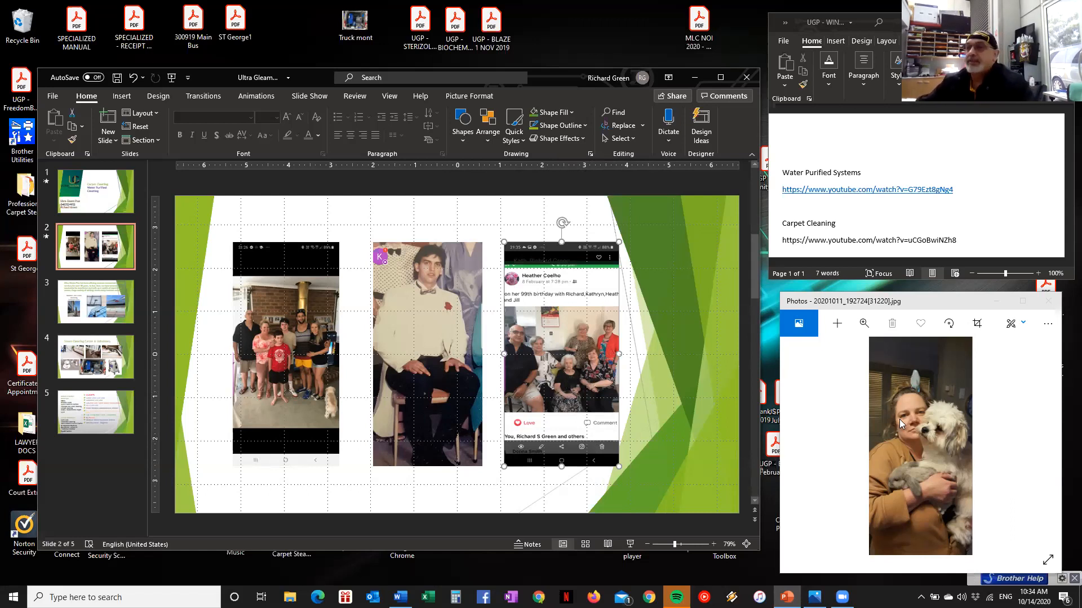
{"action": "mouse_move", "coordinate": [973, 457]}
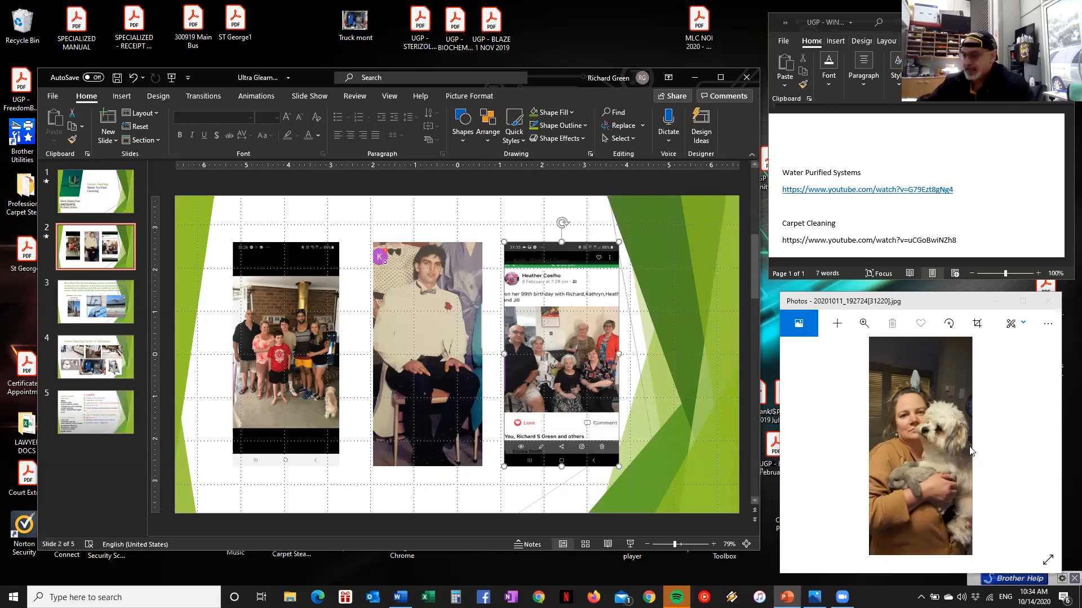
{"action": "mouse_move", "coordinate": [964, 520]}
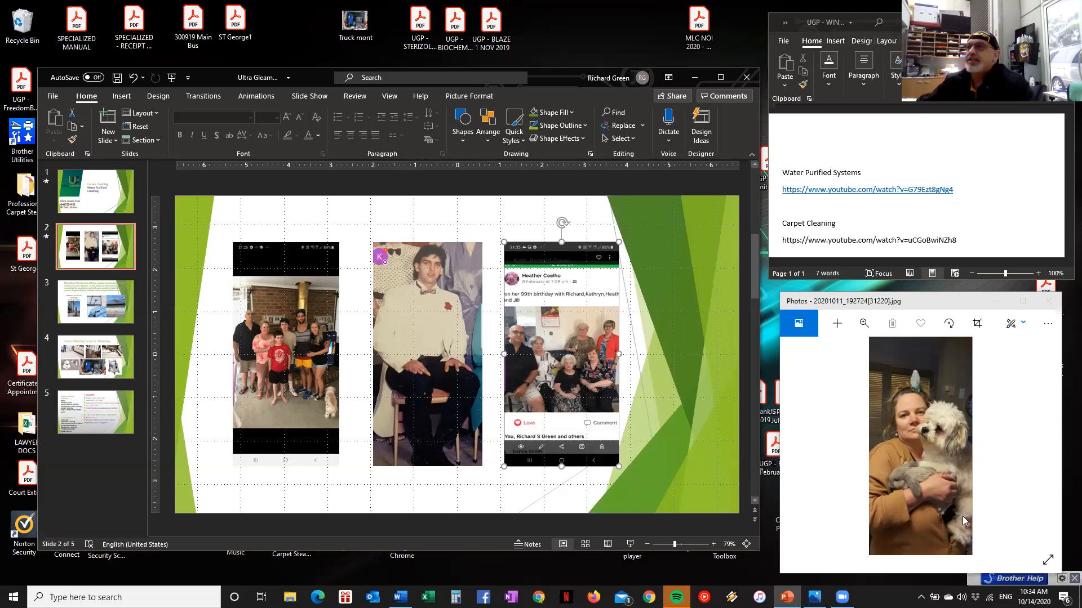
{"action": "mouse_move", "coordinate": [937, 587]}
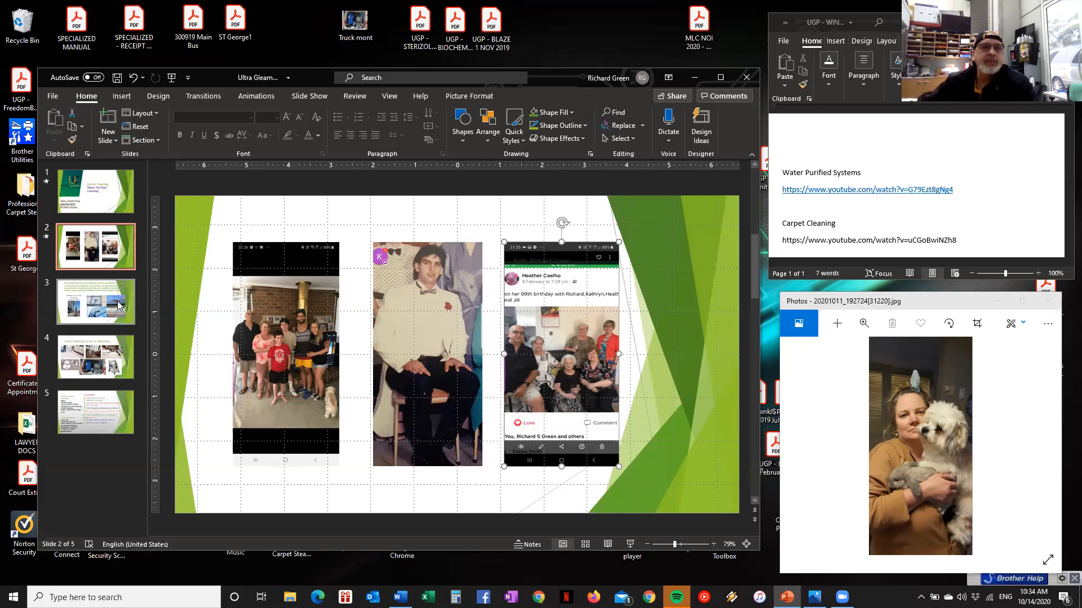
Step: Show slide 3, the Ultra Gleam Plus window and glass cleaning slide
{"action": "left_click", "coordinate": [96, 301]}
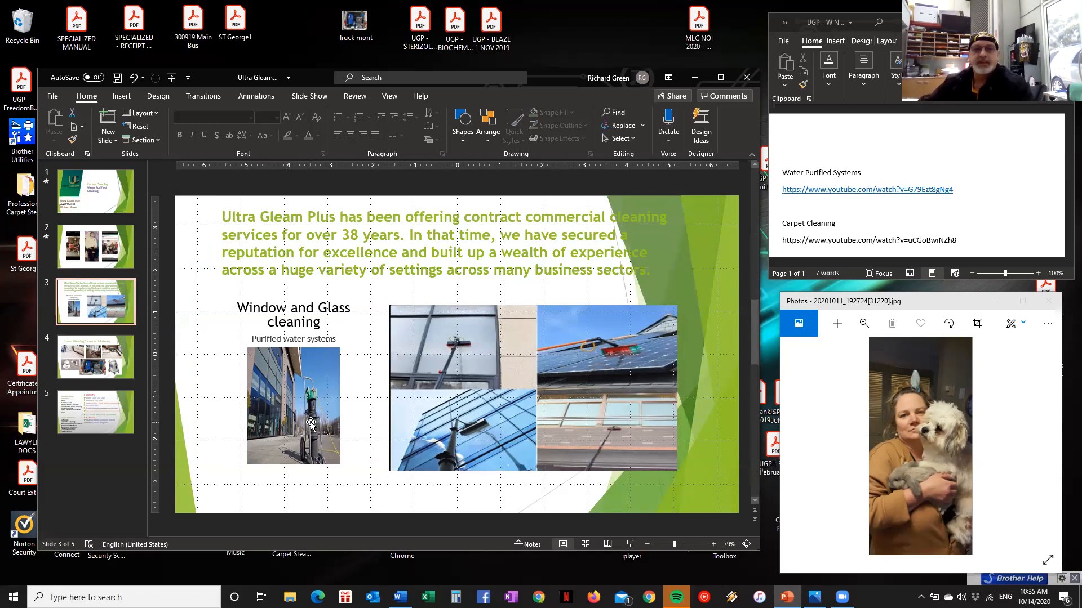
{"action": "mouse_move", "coordinate": [237, 411]}
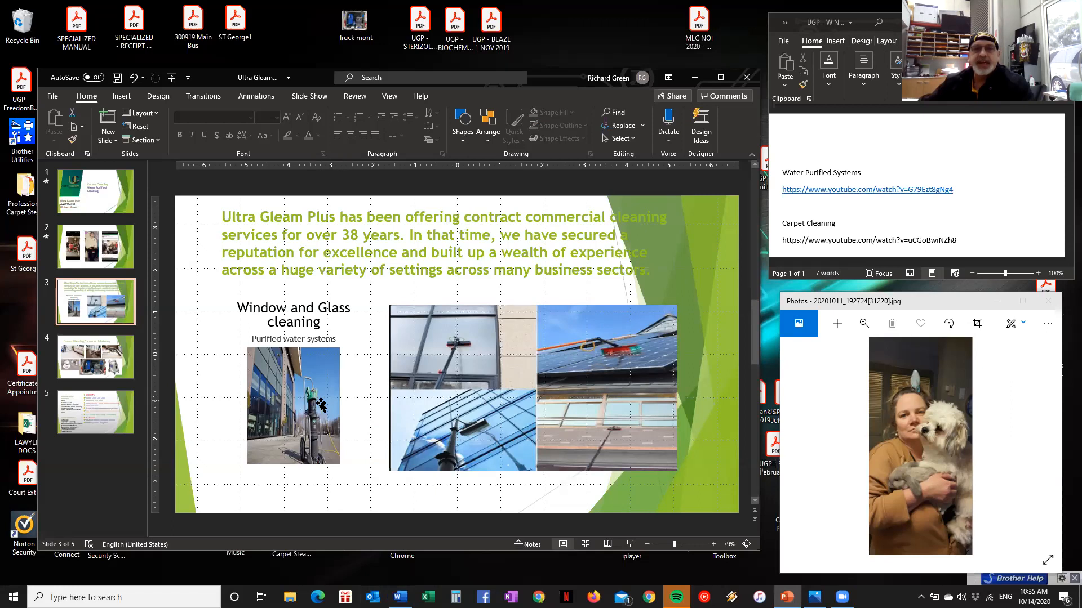
{"action": "mouse_move", "coordinate": [448, 350]}
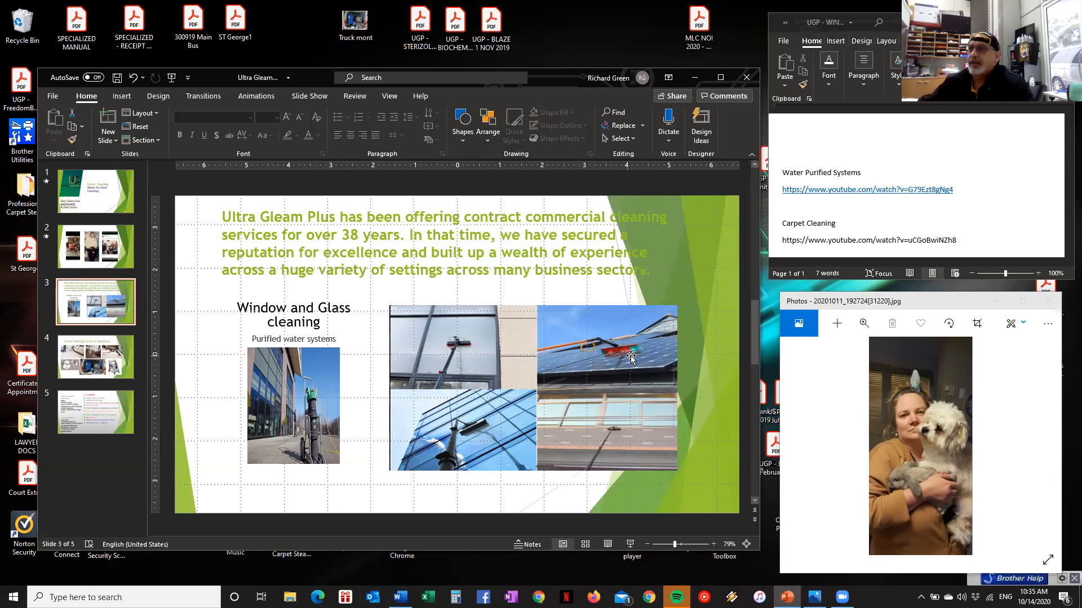
{"action": "mouse_move", "coordinate": [621, 379]}
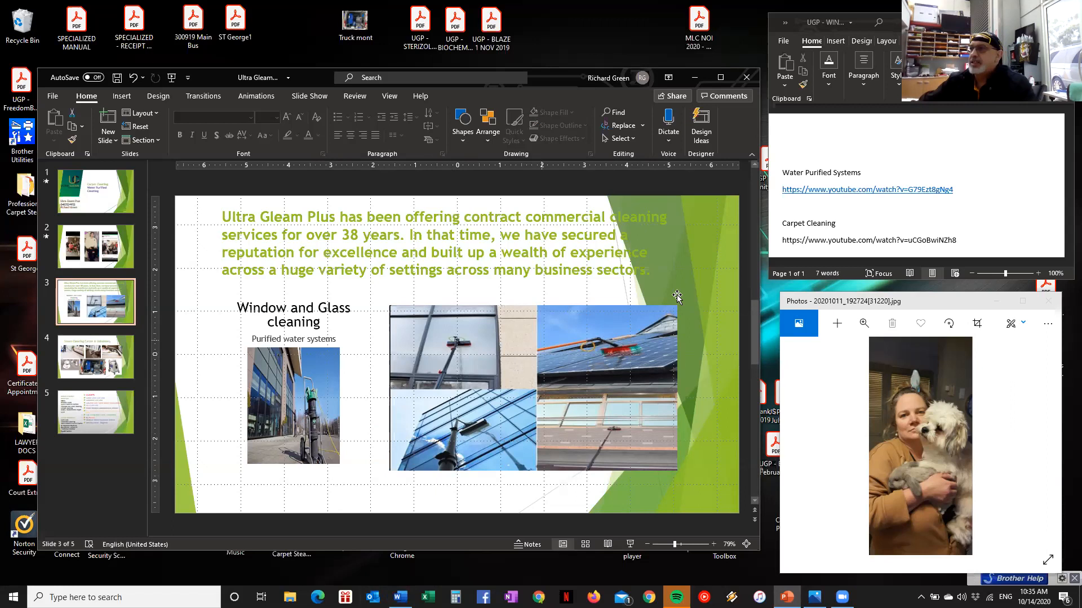
{"action": "mouse_move", "coordinate": [603, 357]}
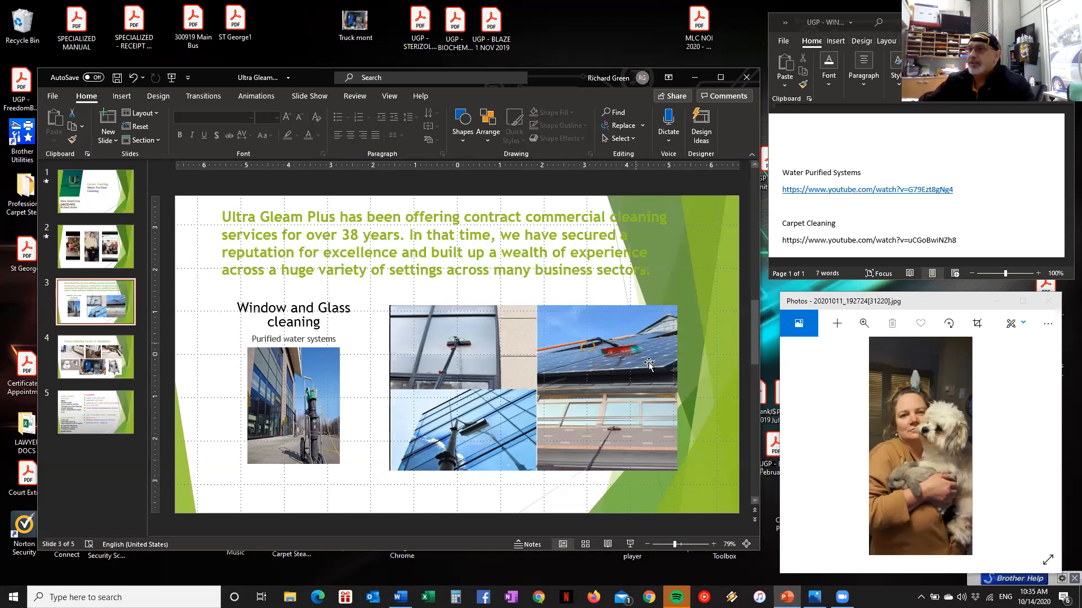
{"action": "mouse_move", "coordinate": [618, 416]}
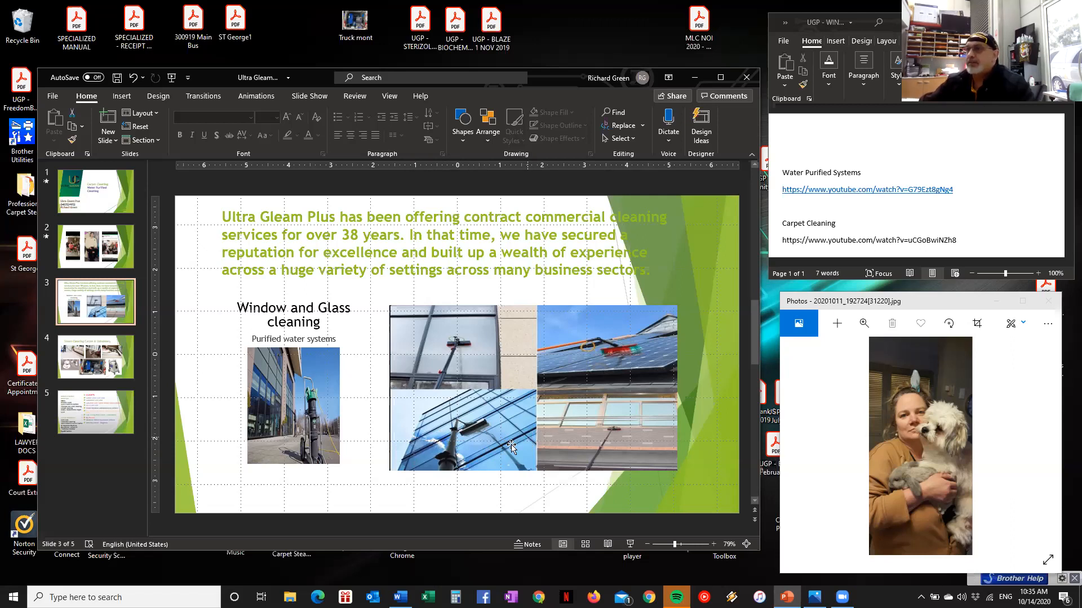
{"action": "mouse_move", "coordinate": [545, 379]}
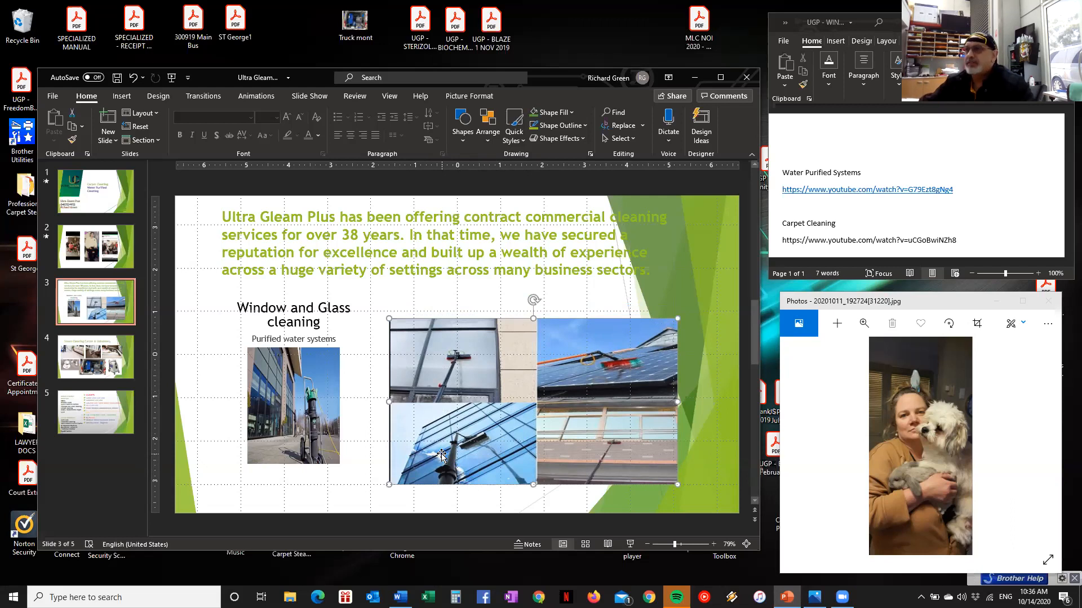
{"action": "mouse_move", "coordinate": [449, 445]}
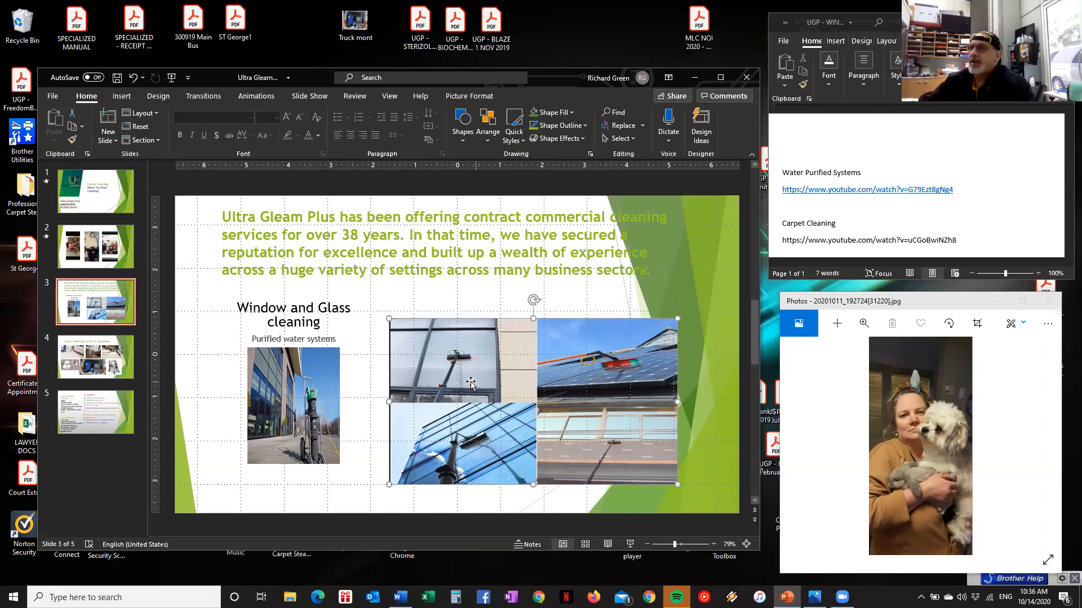
{"action": "mouse_move", "coordinate": [503, 394]}
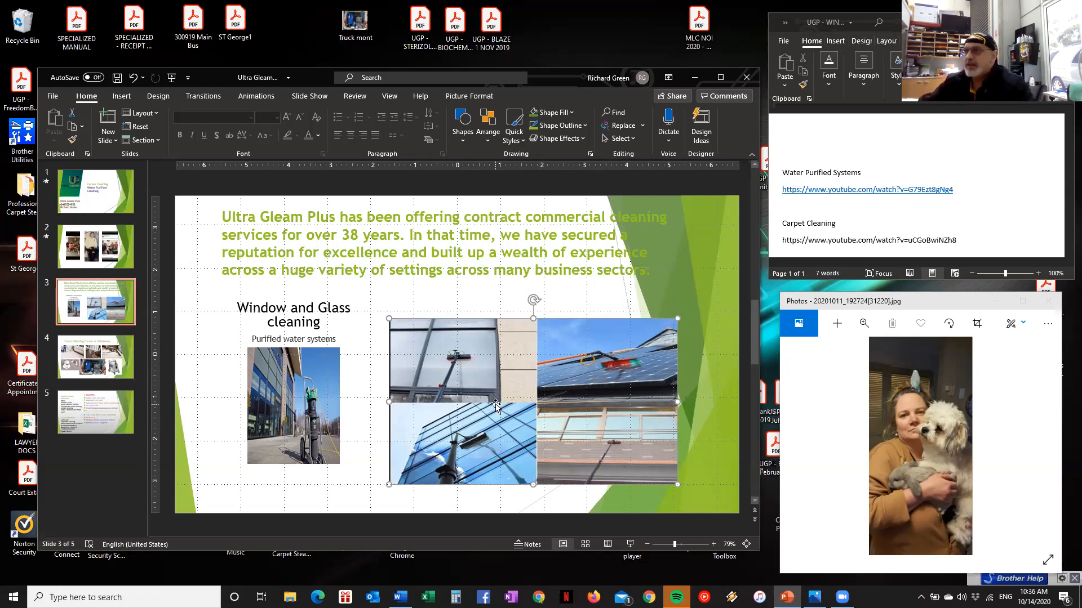
{"action": "mouse_move", "coordinate": [466, 362]}
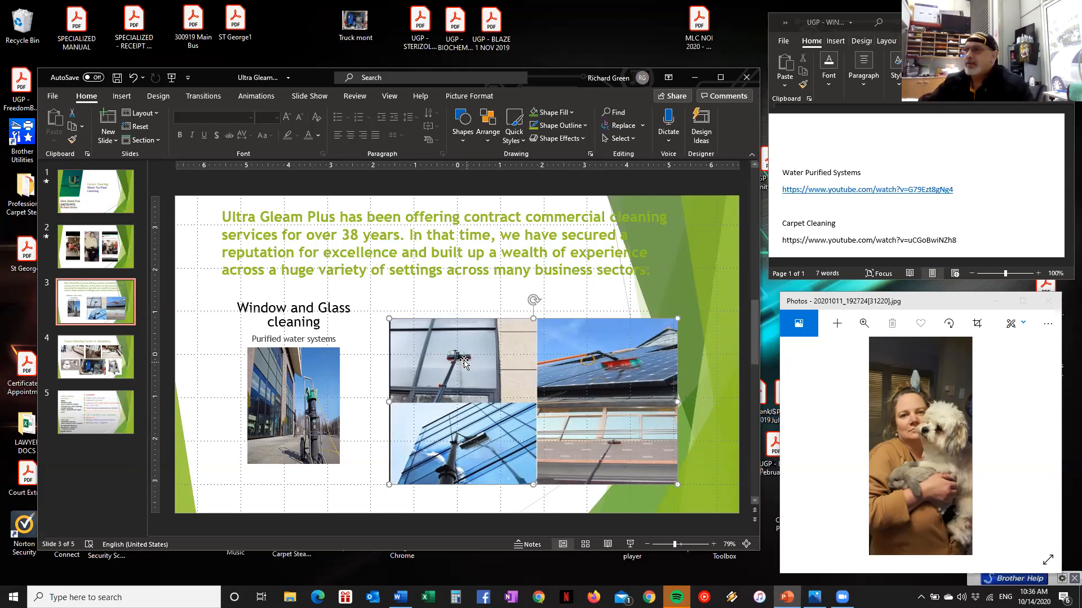
{"action": "mouse_move", "coordinate": [478, 400]}
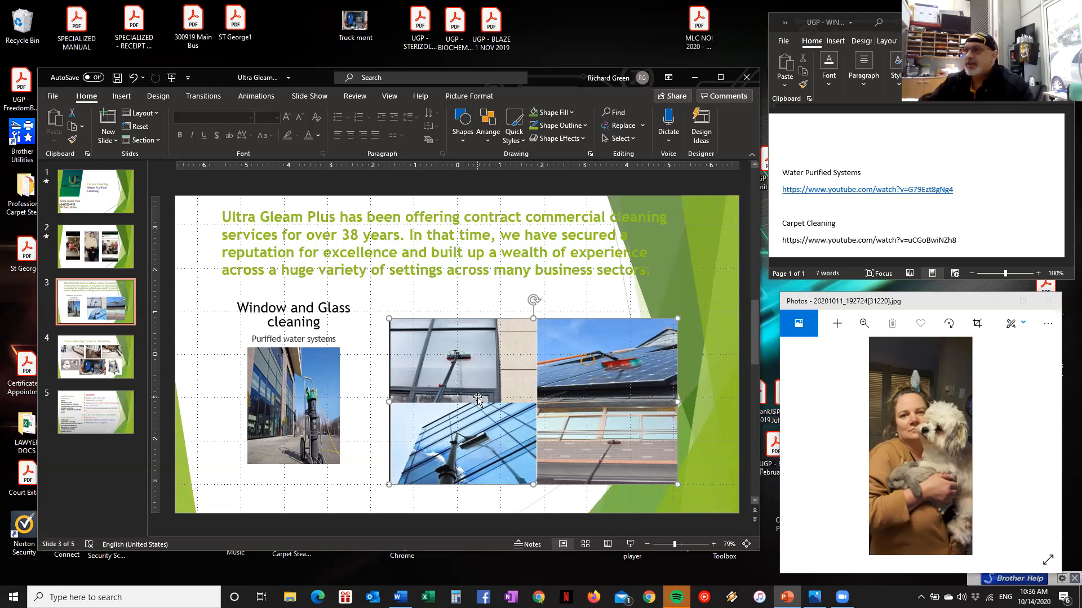
{"action": "mouse_move", "coordinate": [528, 474]}
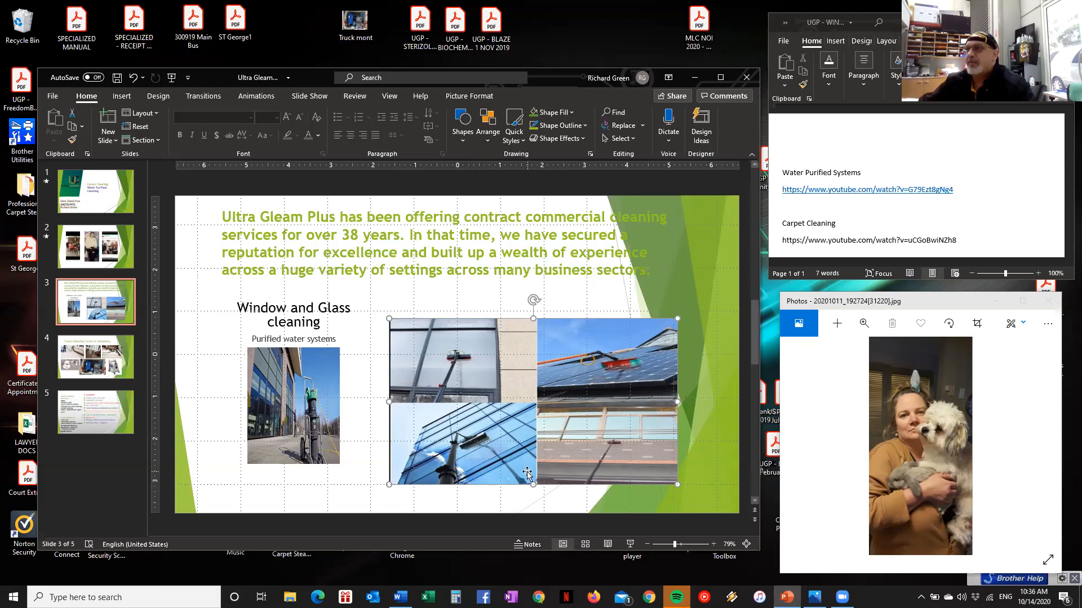
{"action": "mouse_move", "coordinate": [466, 411]}
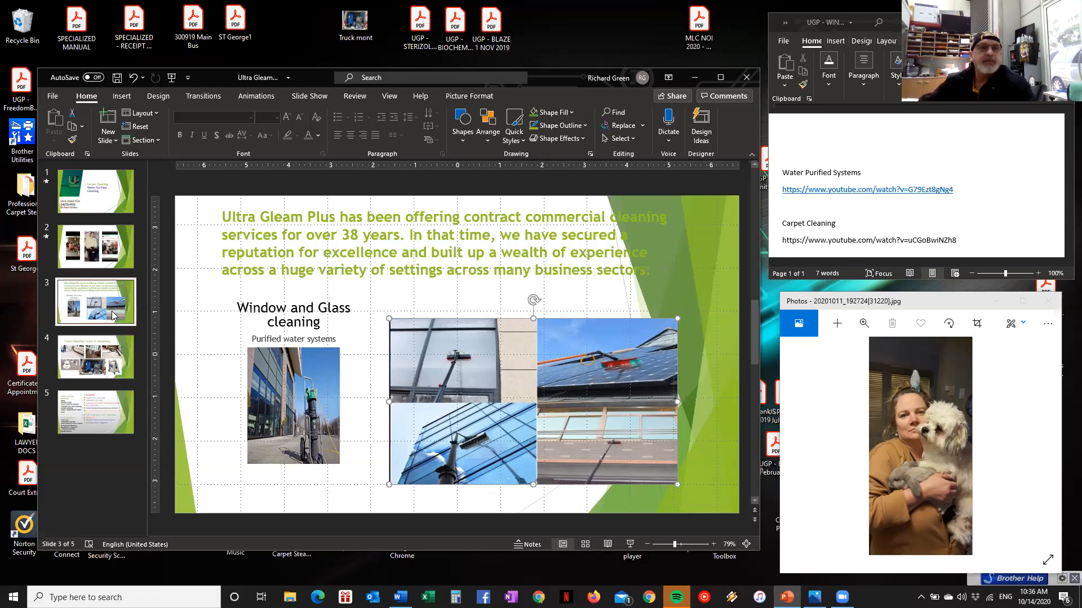
Step: Show slide 4, Steam Cleaning Carpet & Upholstery, with its six equipment photos
{"action": "left_click", "coordinate": [96, 357]}
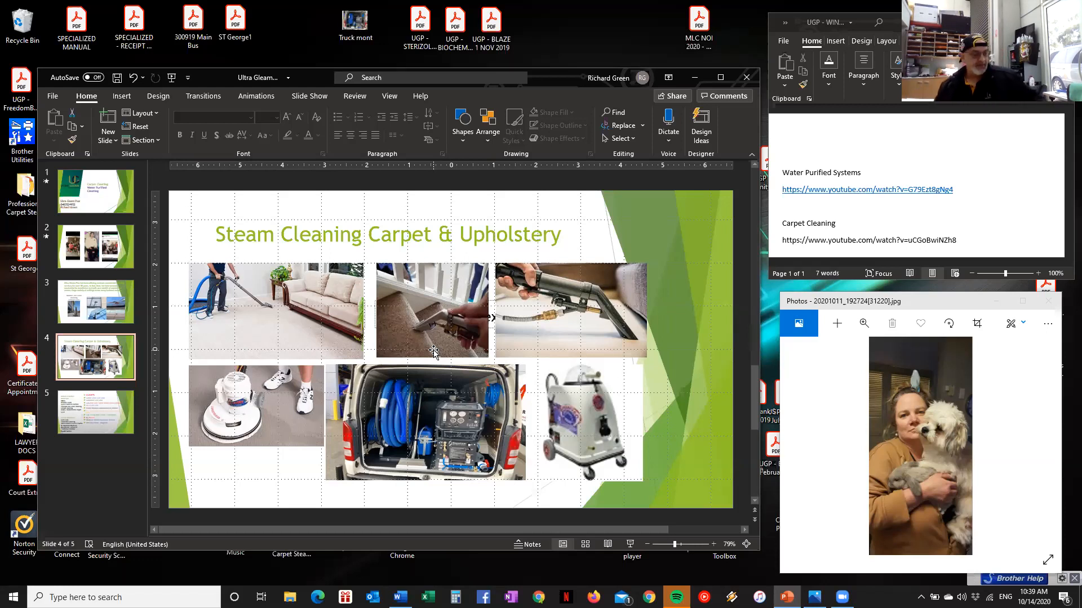
{"action": "mouse_move", "coordinate": [418, 328]}
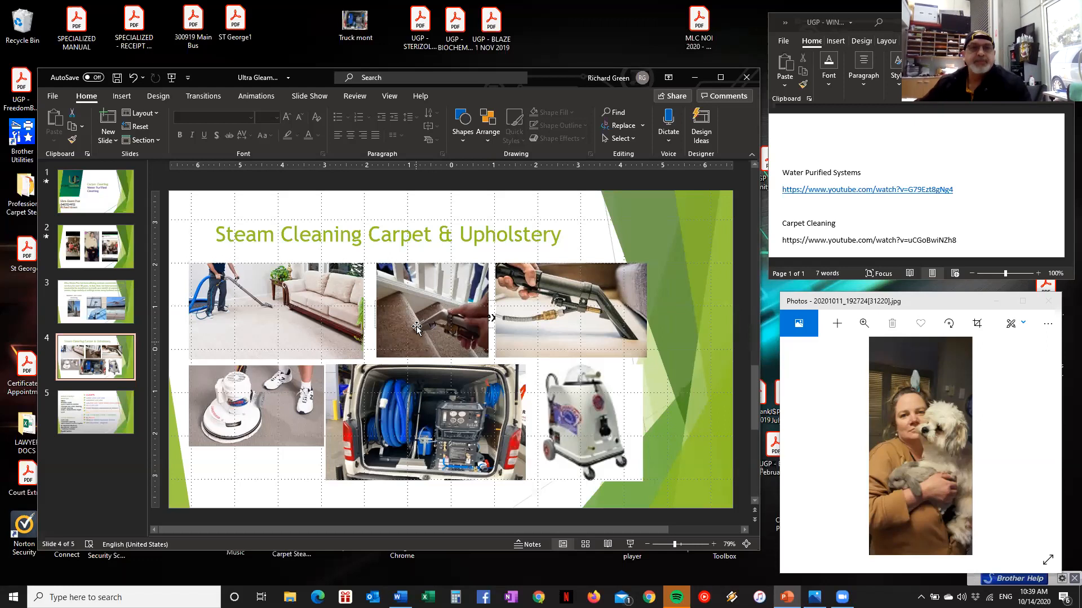
{"action": "left_click", "coordinate": [255, 406]}
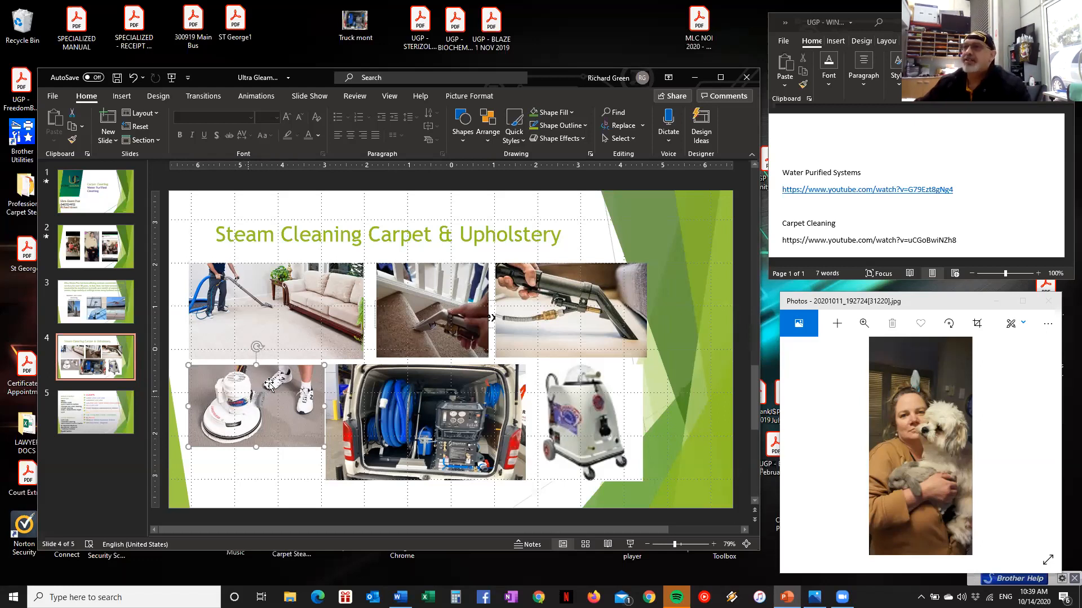
{"action": "mouse_move", "coordinate": [217, 340]}
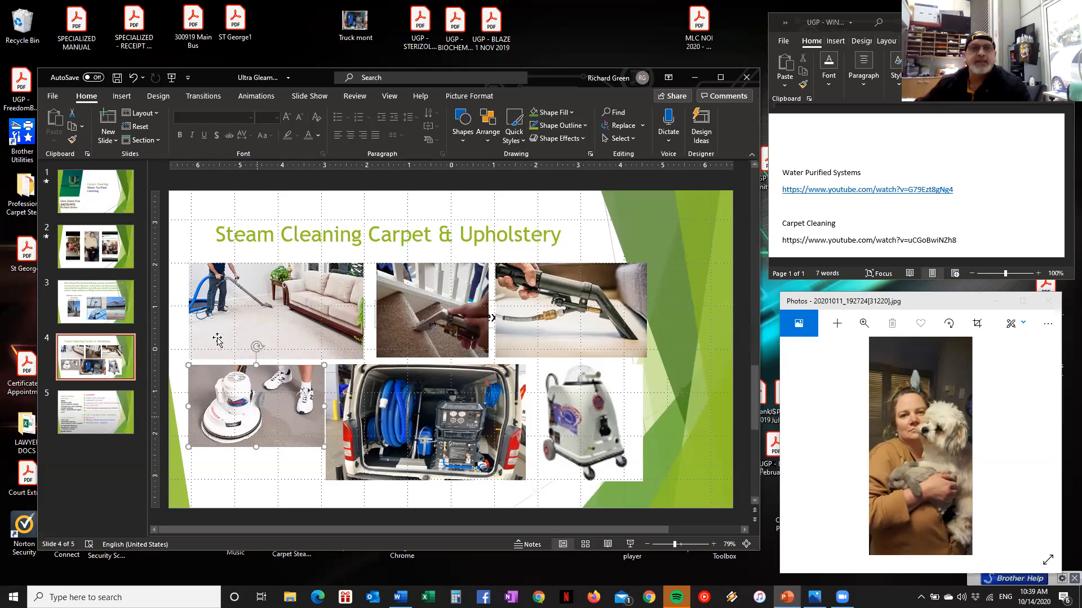
{"action": "mouse_move", "coordinate": [240, 302]}
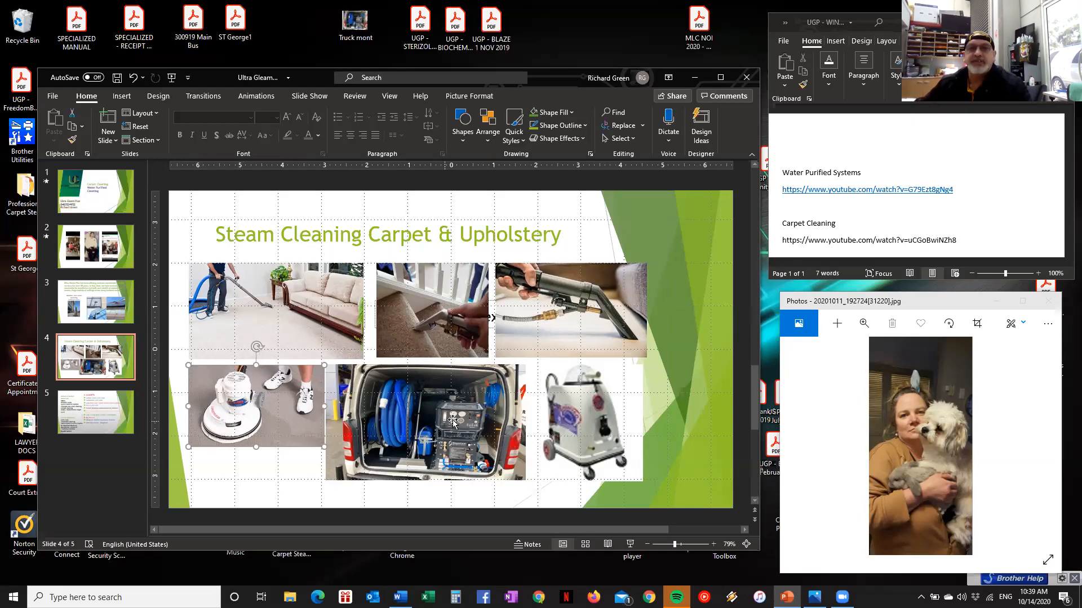
{"action": "mouse_move", "coordinate": [426, 328]}
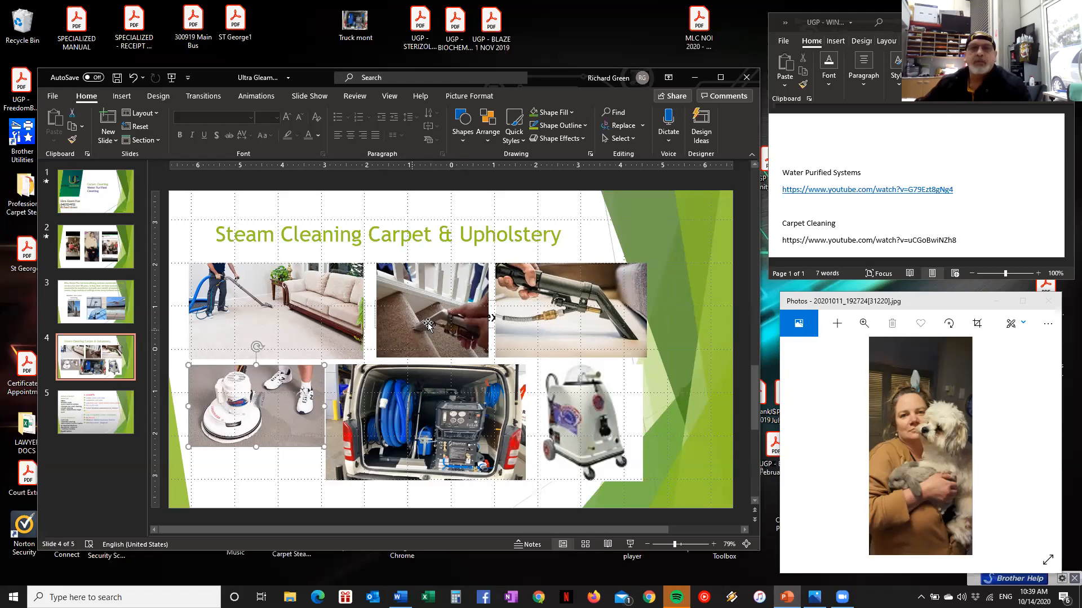
{"action": "mouse_move", "coordinate": [559, 310]}
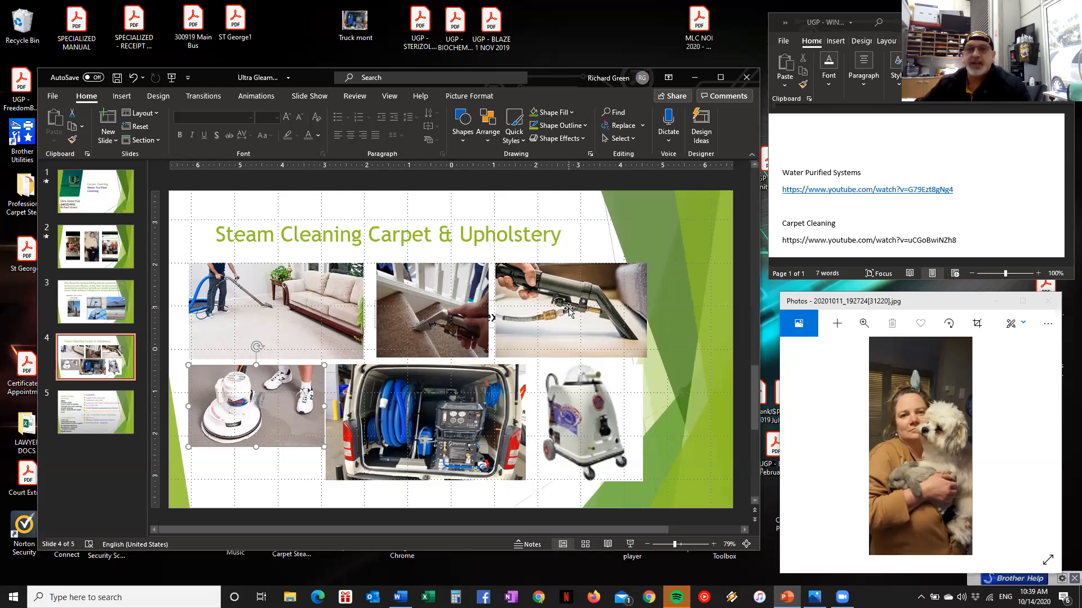
{"action": "mouse_move", "coordinate": [569, 419]}
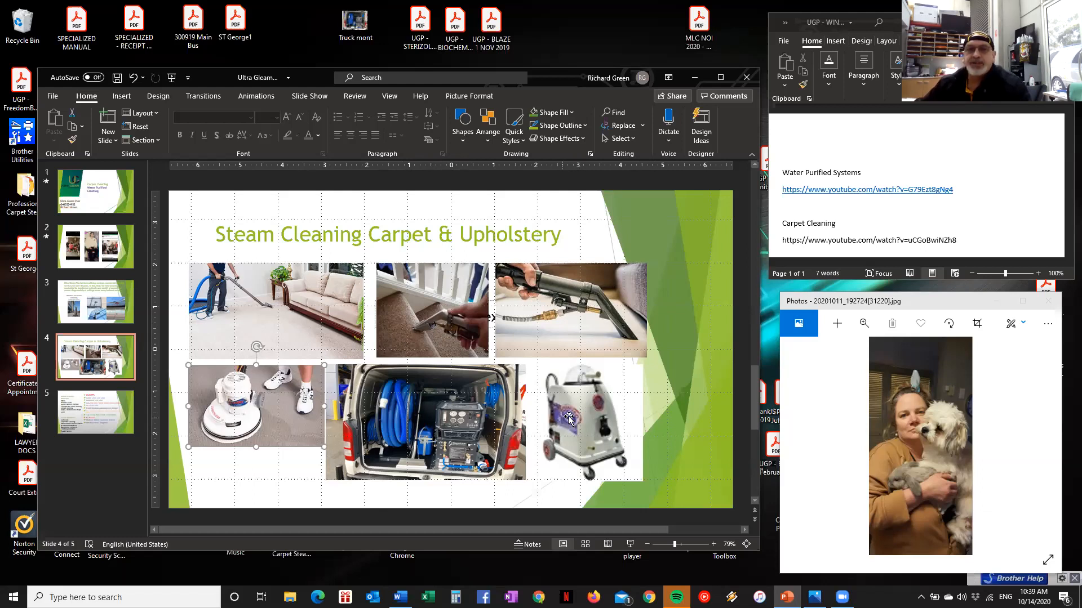
{"action": "mouse_move", "coordinate": [599, 418]}
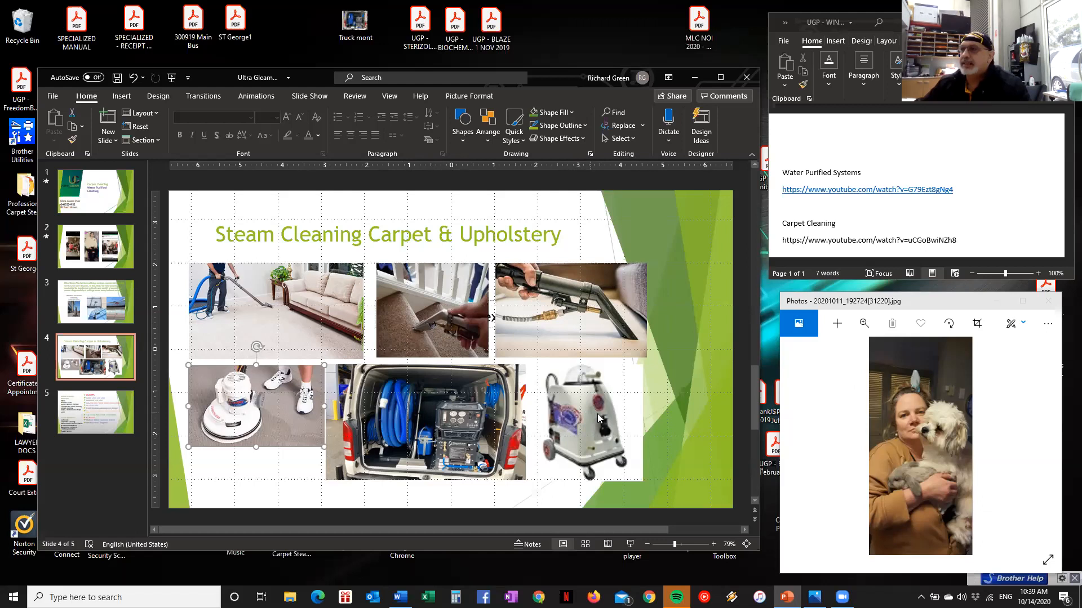